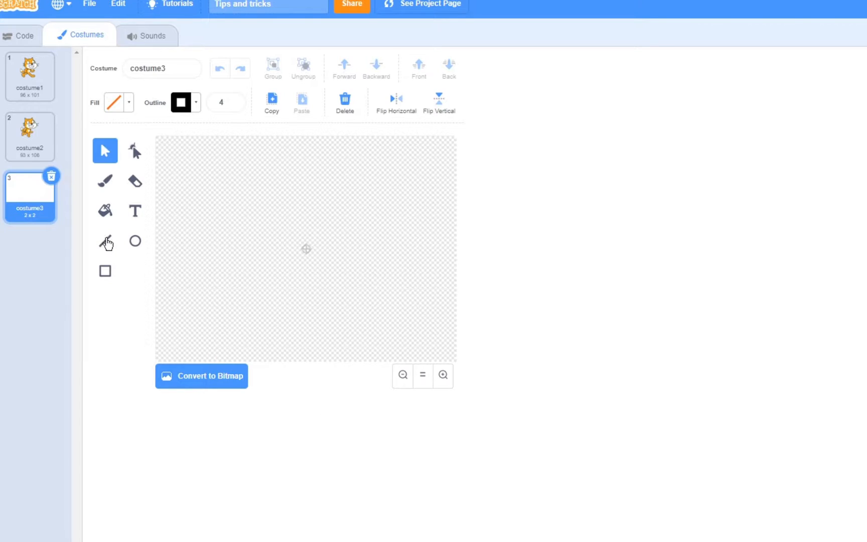
- Draw a vertical line and a circle on costume3, then return to the Code workspace
left_click(104, 240)
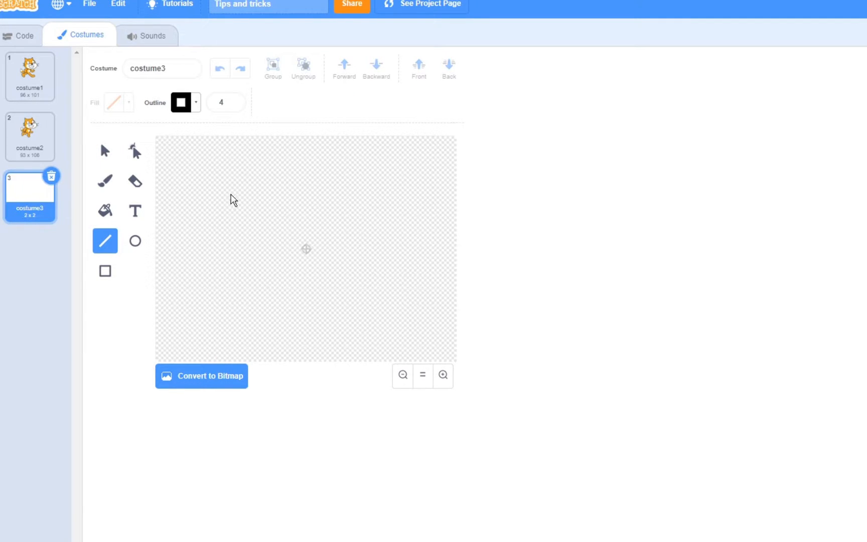
left_click_drag(306, 220, 306, 285)
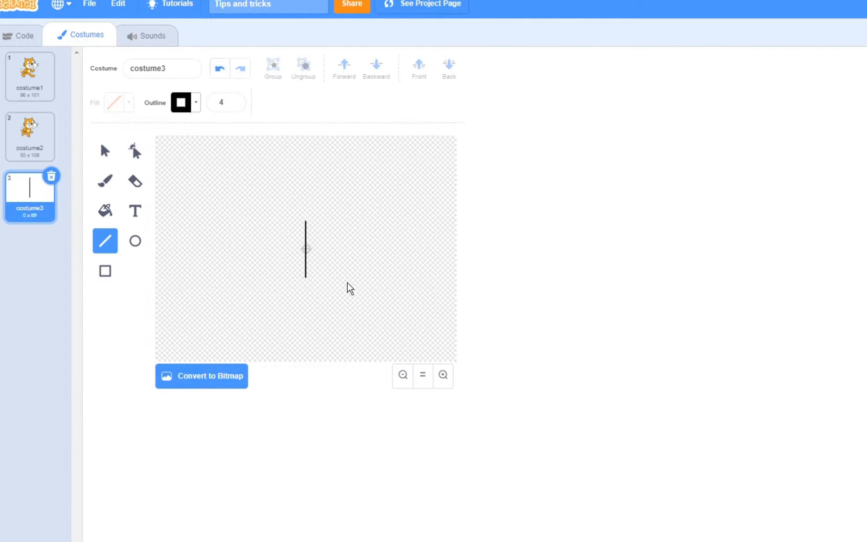
left_click(218, 68)
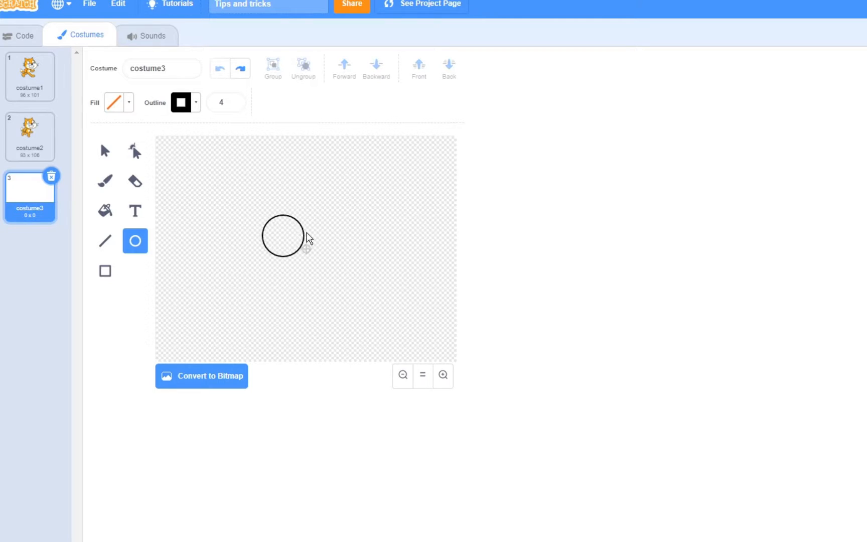
left_click_drag(283, 235, 365, 285)
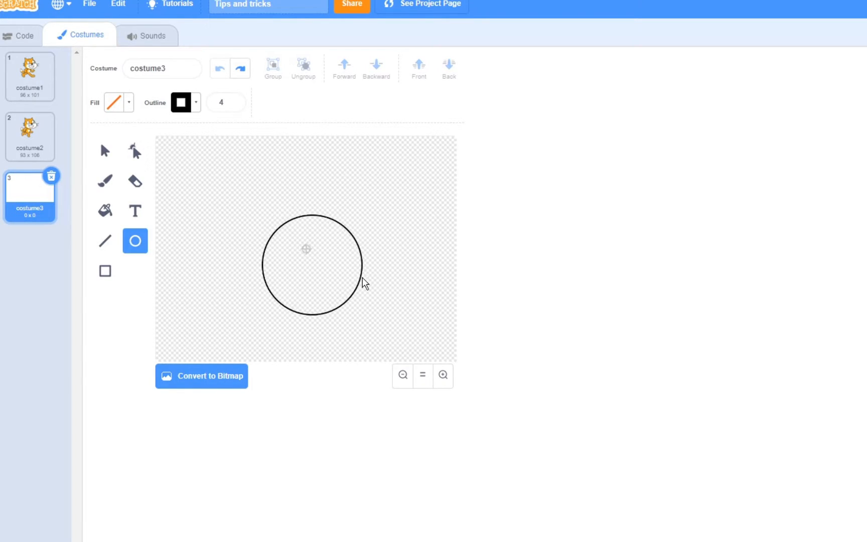
left_click(104, 271)
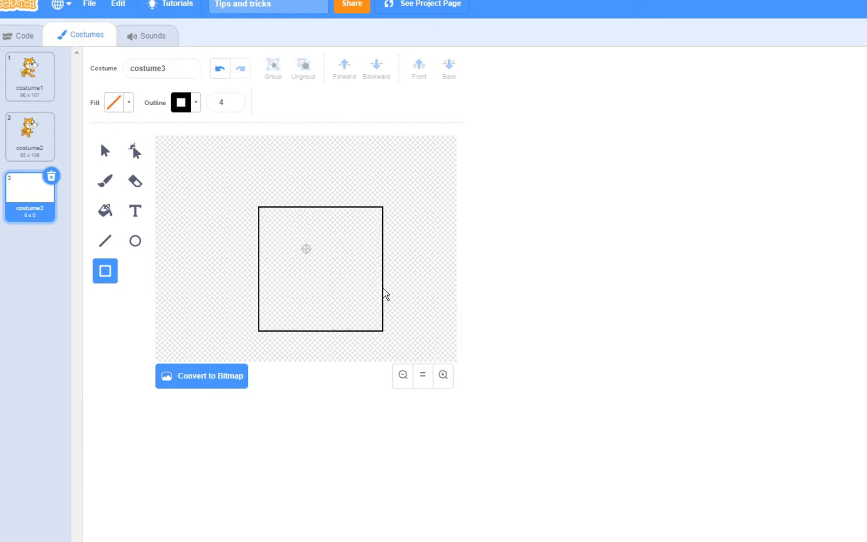
left_click(26, 34)
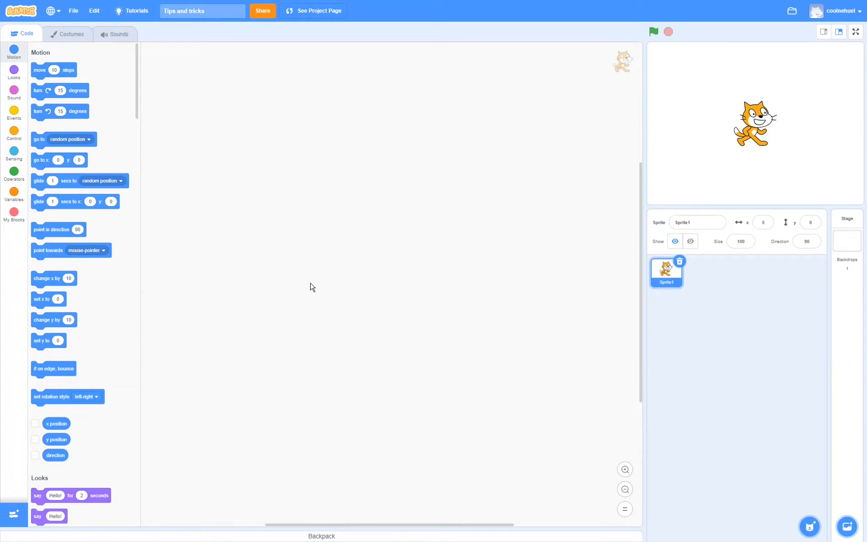
mouse_move(494, 206)
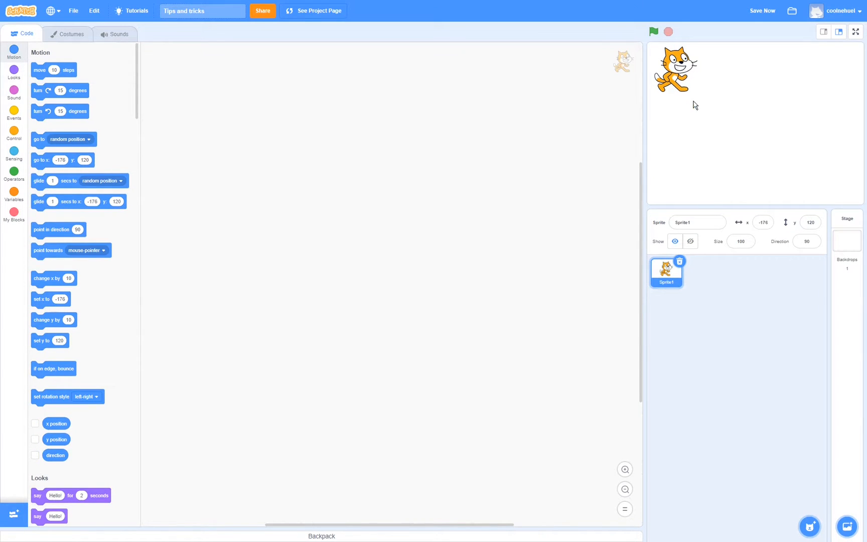
mouse_move(695, 88)
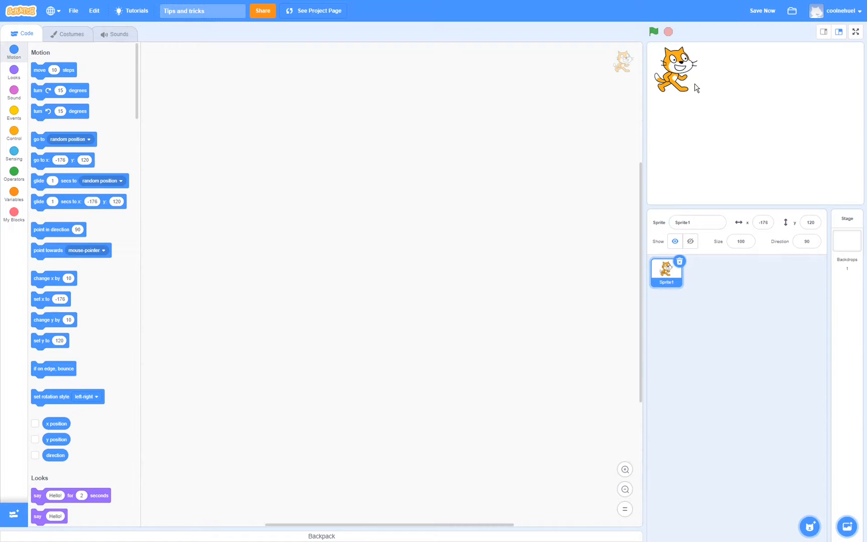
mouse_move(35, 160)
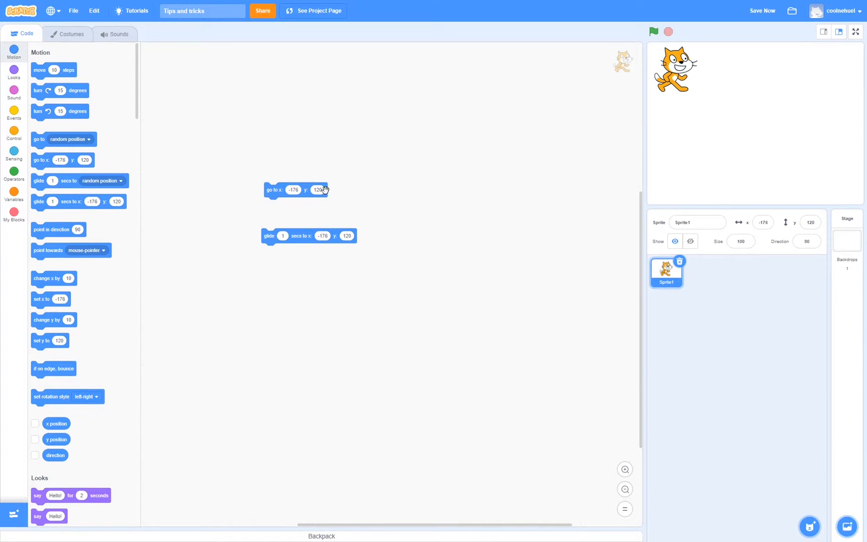
mouse_move(374, 256)
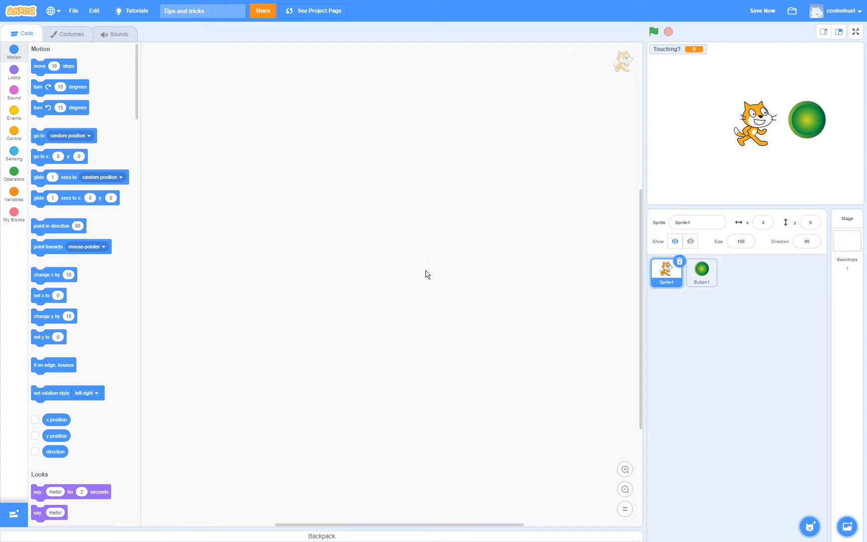
mouse_move(693, 200)
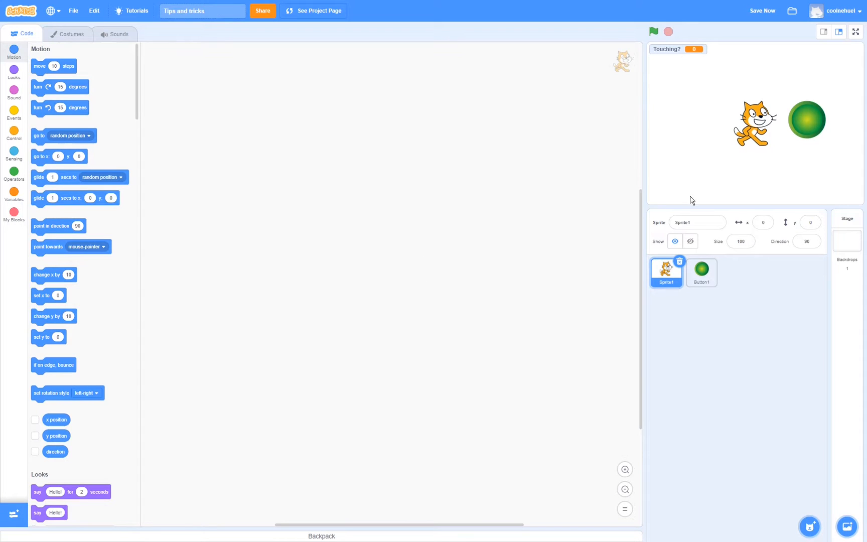
mouse_move(819, 123)
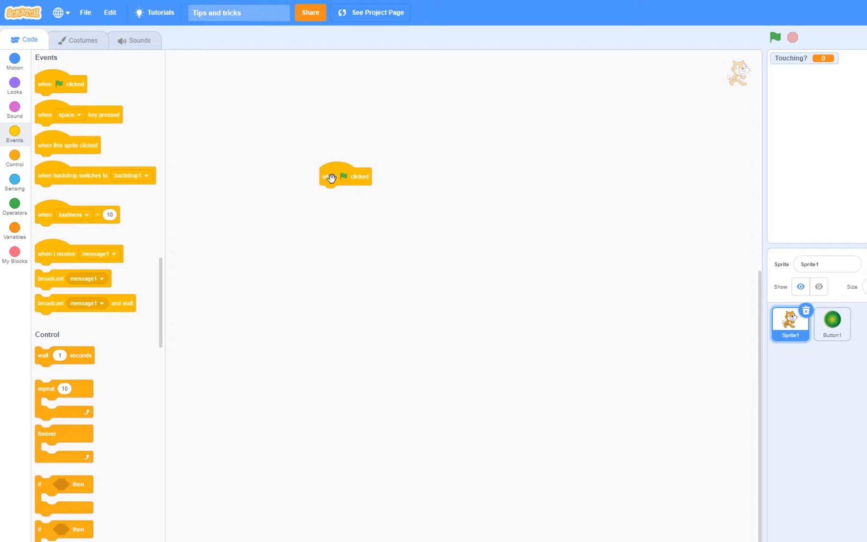
- Put 'forever' under the flag hat, with 'set Touching? to touching Button1?' inside
left_click_drag(63, 434, 348, 205)
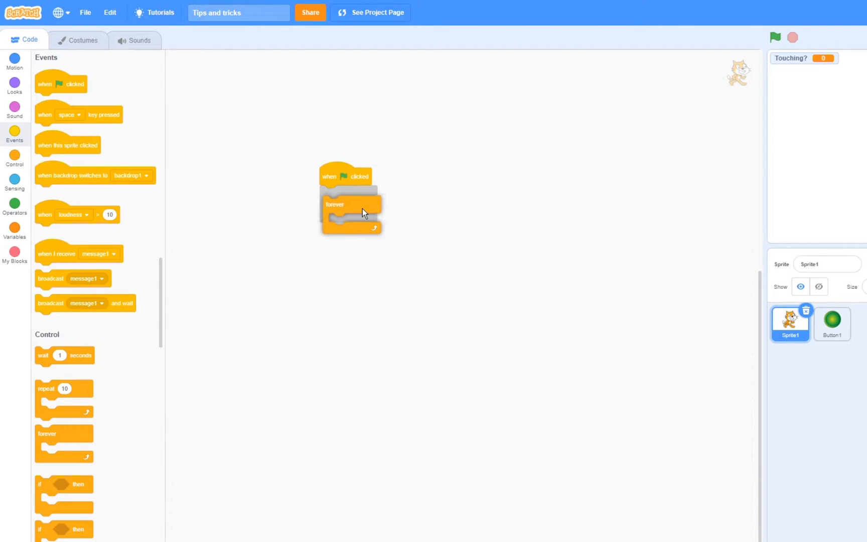
left_click(15, 227)
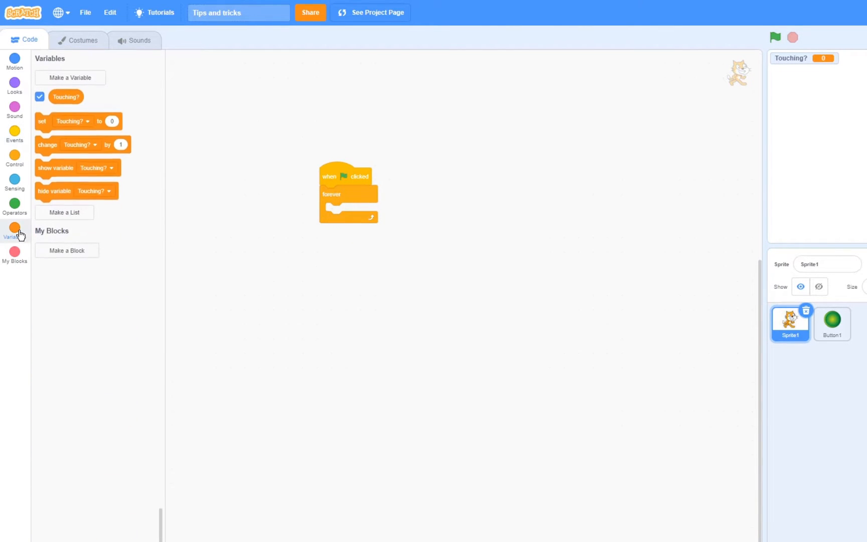
left_click_drag(77, 120, 365, 212)
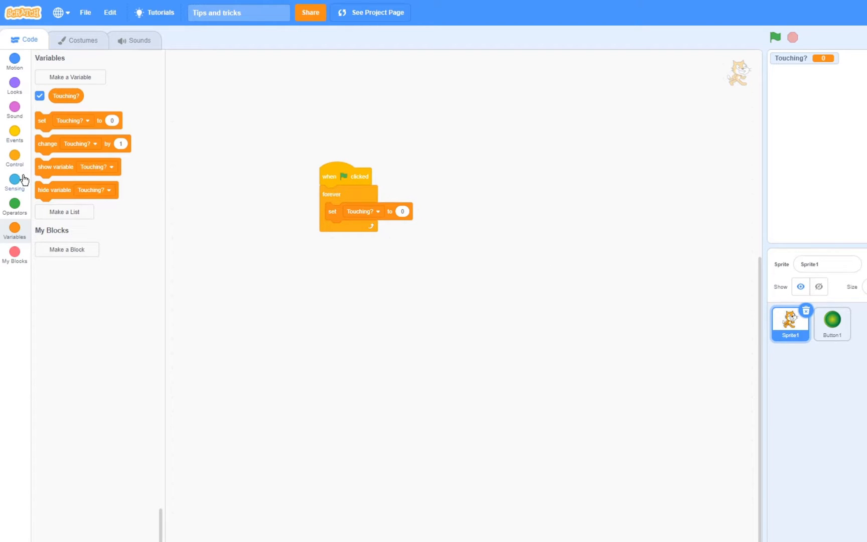
left_click(14, 182)
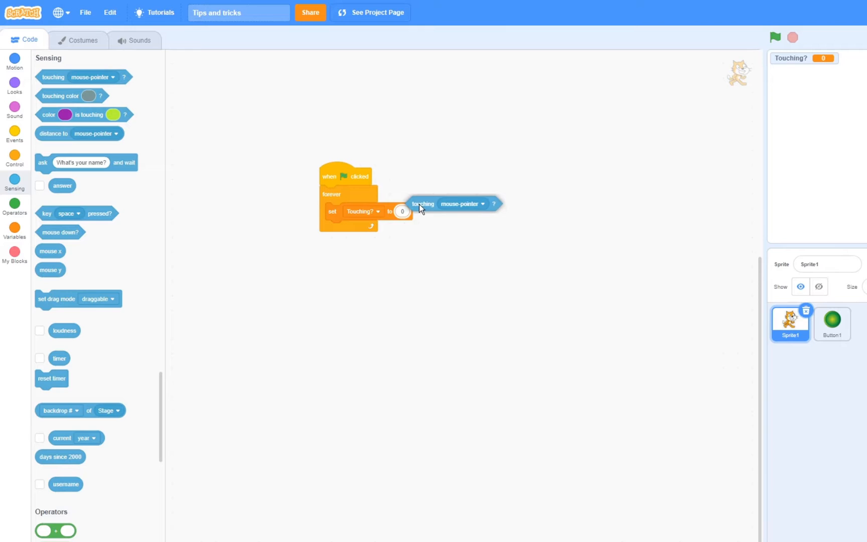
left_click(473, 212)
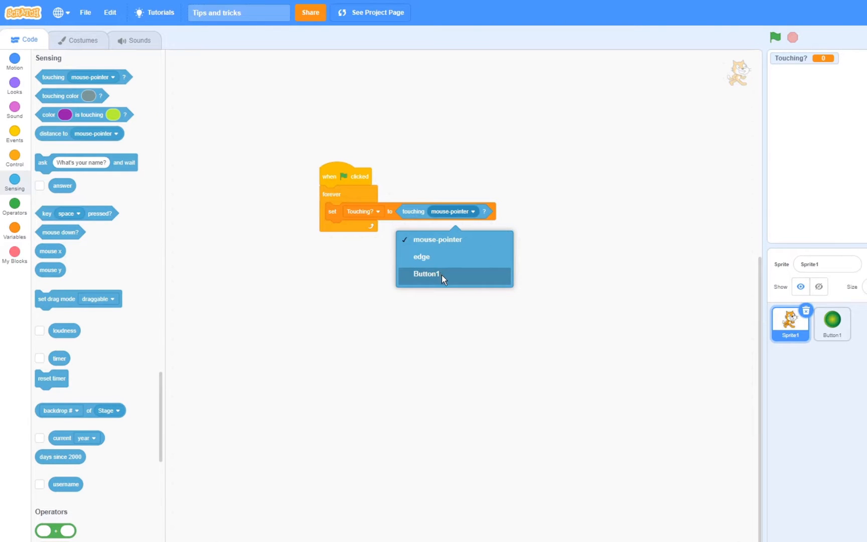
left_click(425, 274)
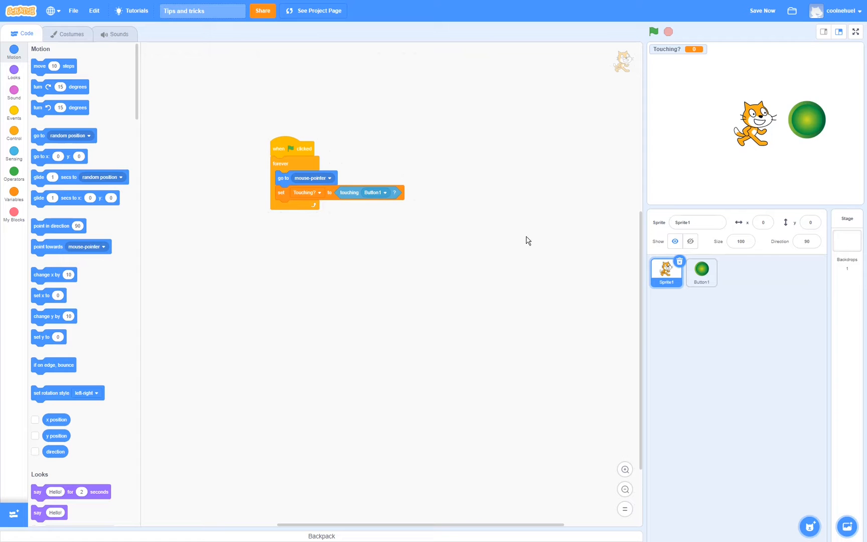
- Hide the cat via the eye toggle and run the green flag
left_click(689, 241)
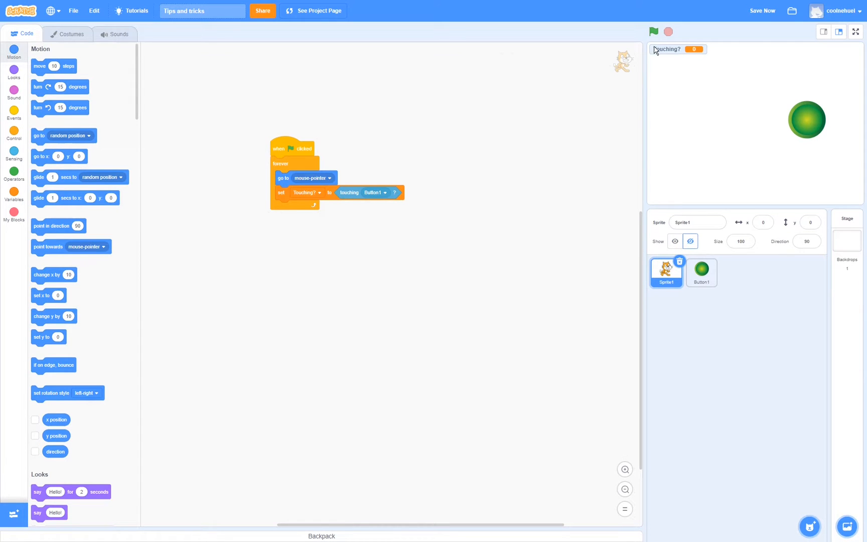
left_click(654, 31)
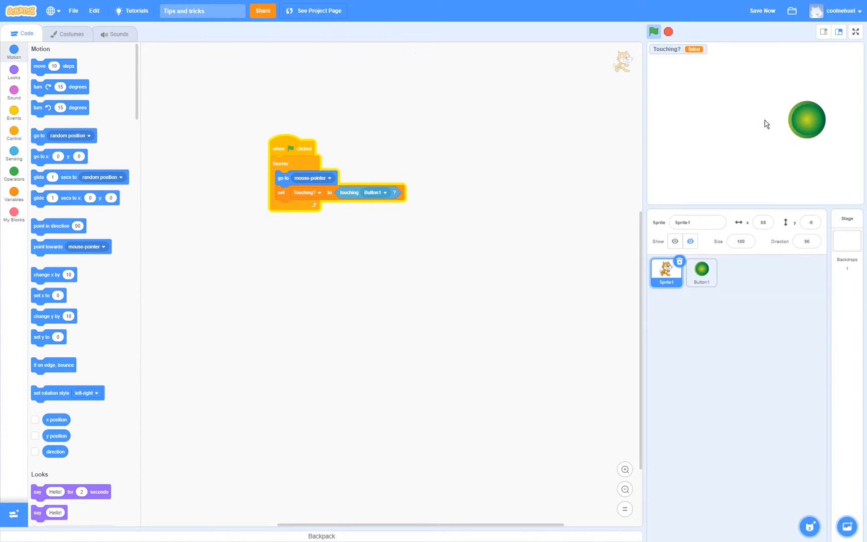
mouse_move(790, 119)
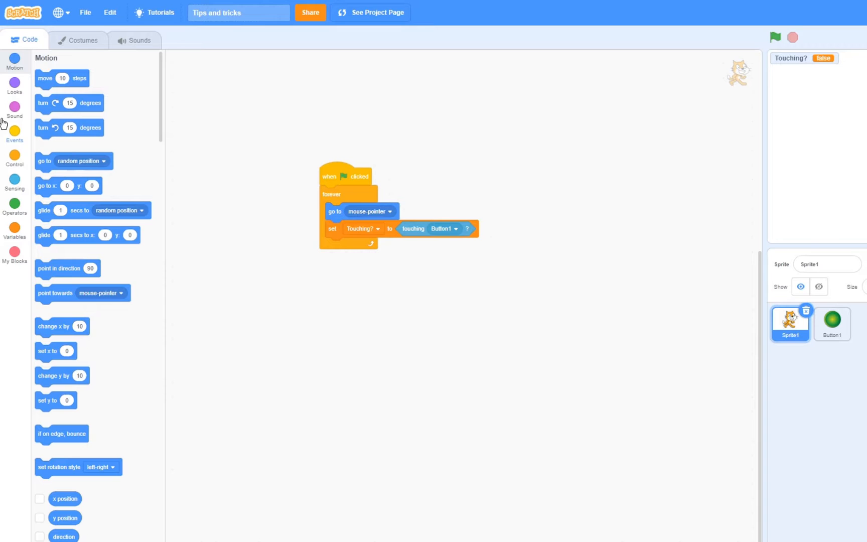
- Set the cat's ghost effect to 100 at script start and rerun the project
left_click(14, 86)
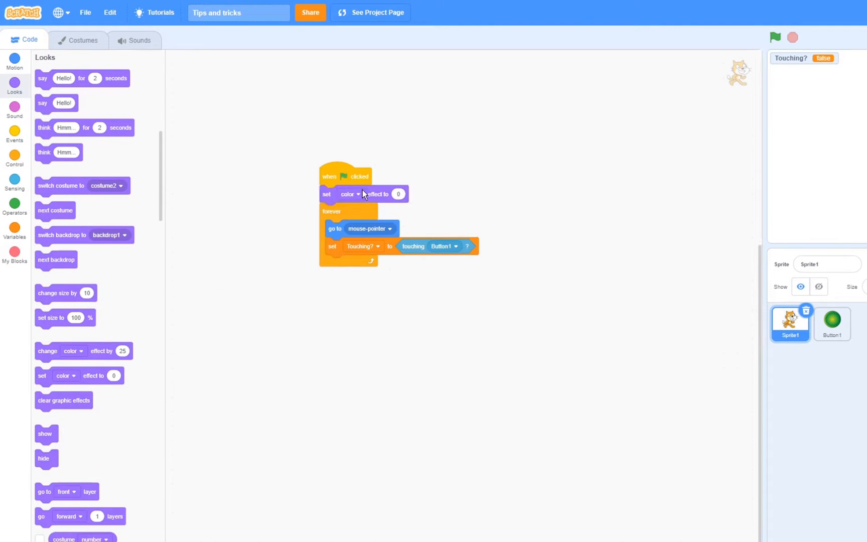
left_click(358, 194)
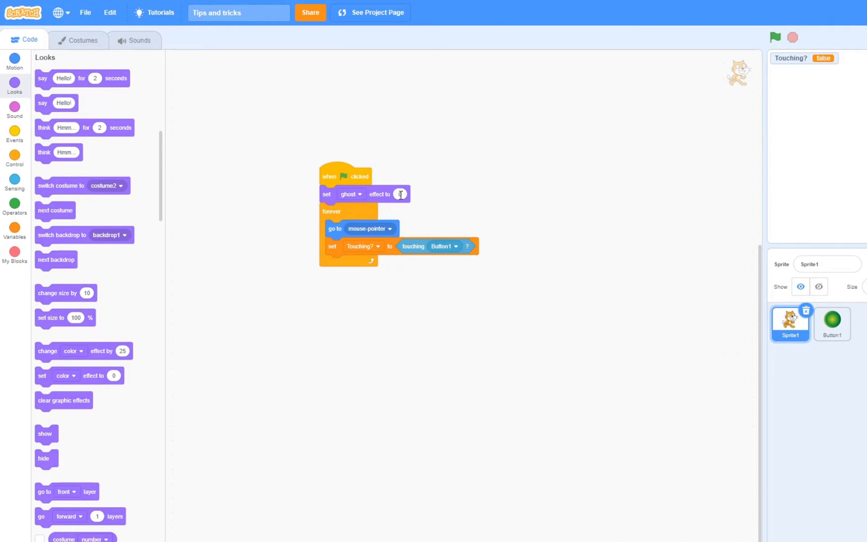
type("100")
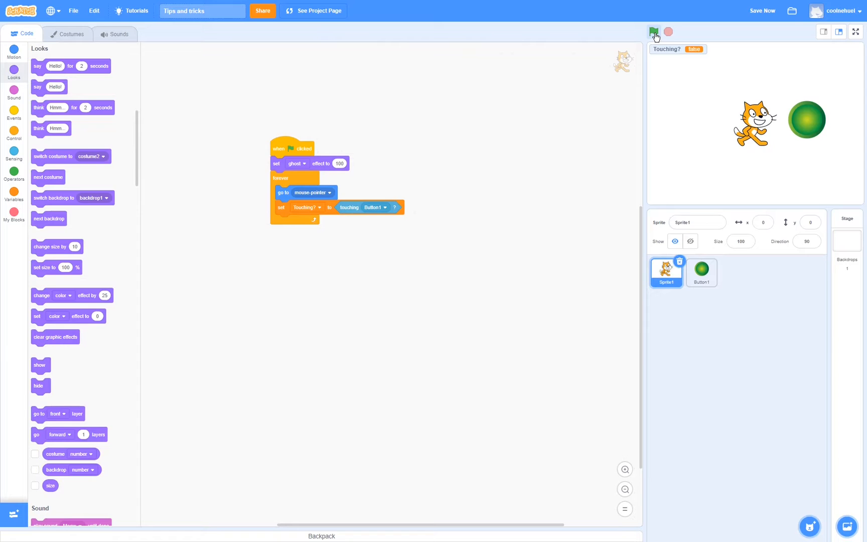
left_click(654, 32)
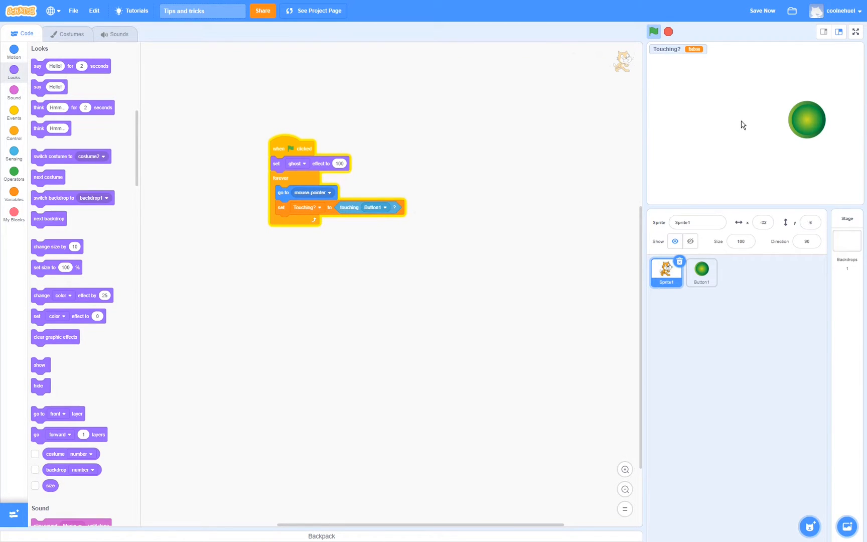
mouse_move(792, 125)
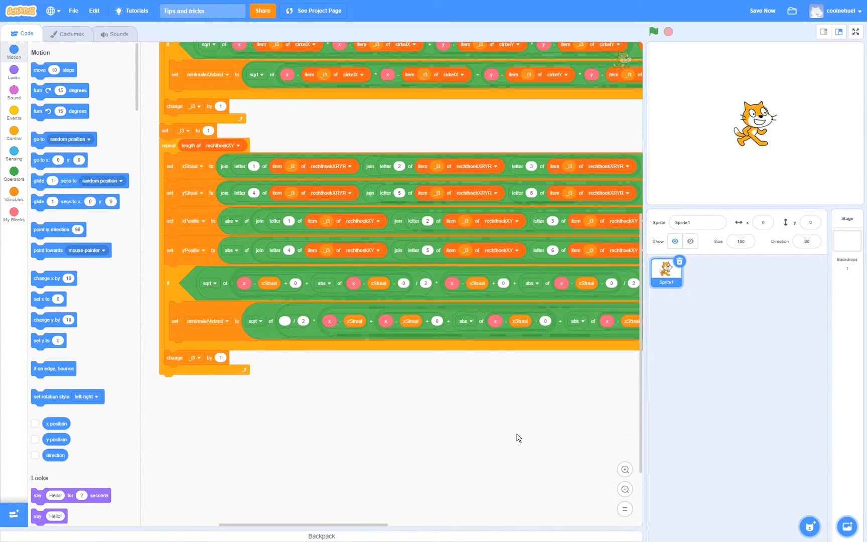
mouse_move(527, 406)
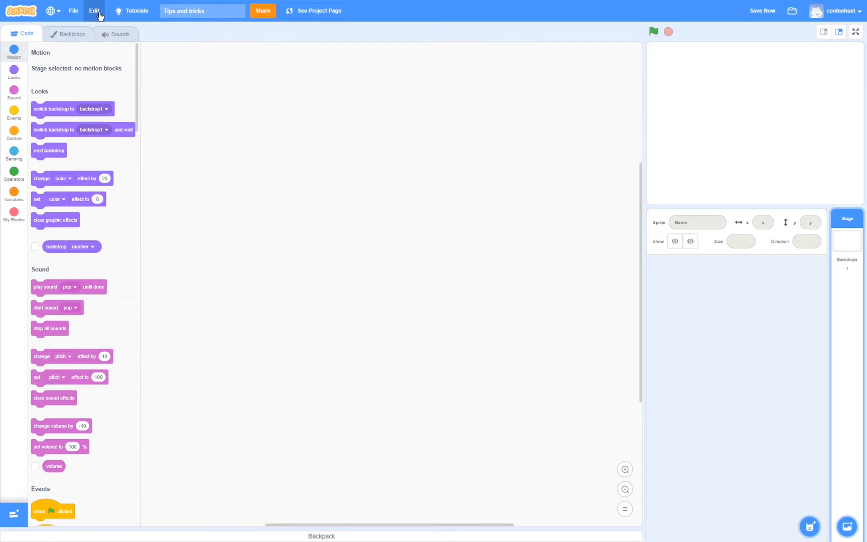
- Browse the cat's two costumes and its Meow sound
left_click(94, 11)
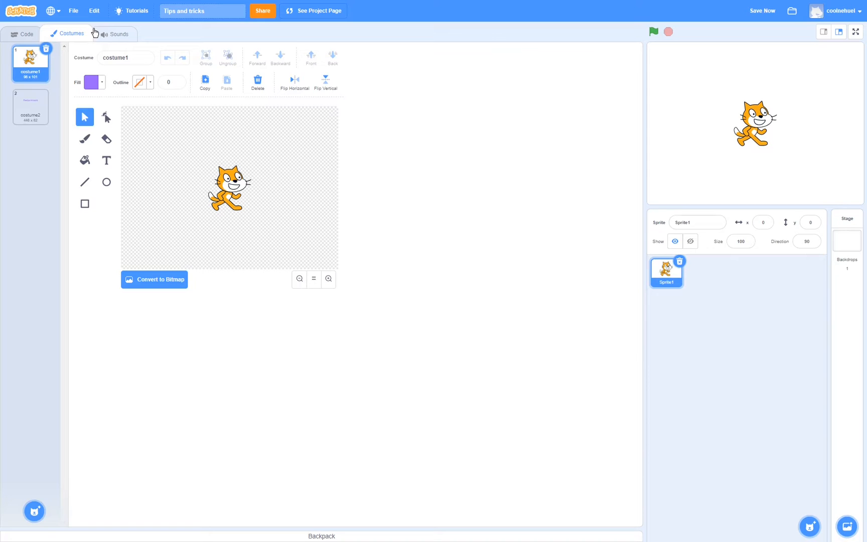
left_click(114, 33)
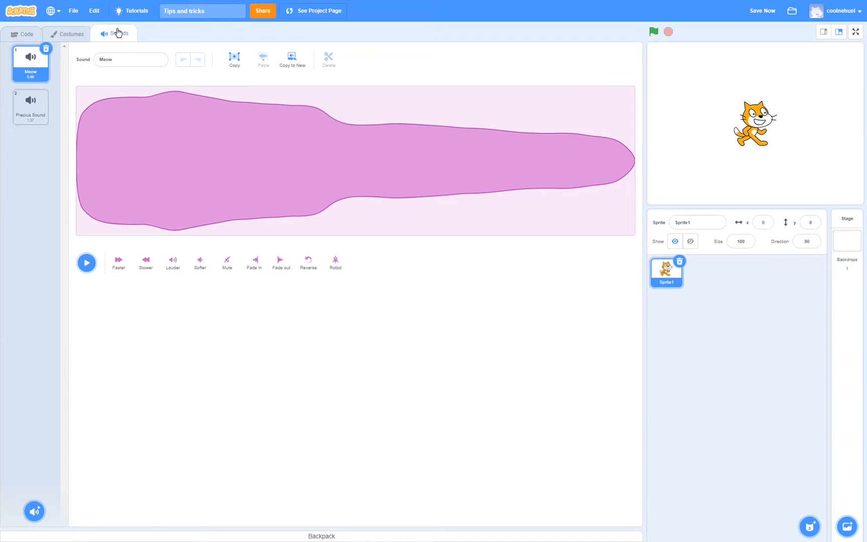
left_click(26, 34)
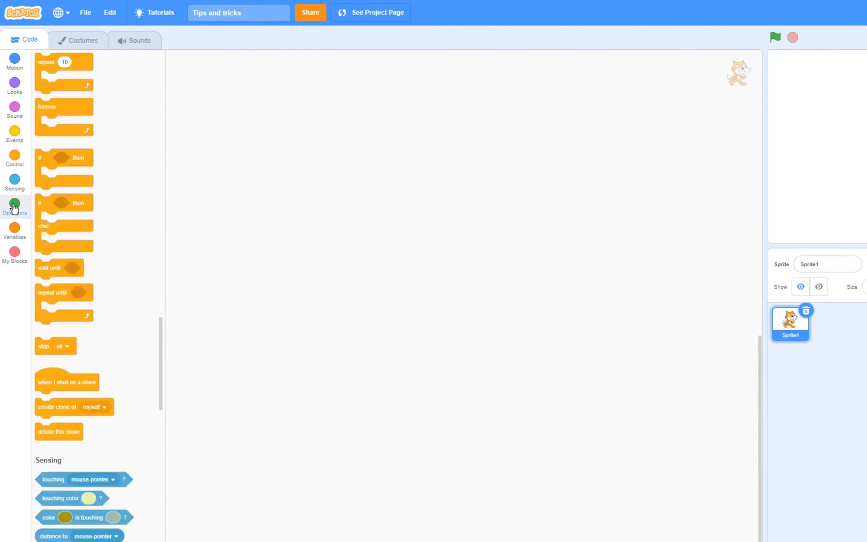
- Place a + block with a 2 > 1 comparison in its right slot
left_click(15, 205)
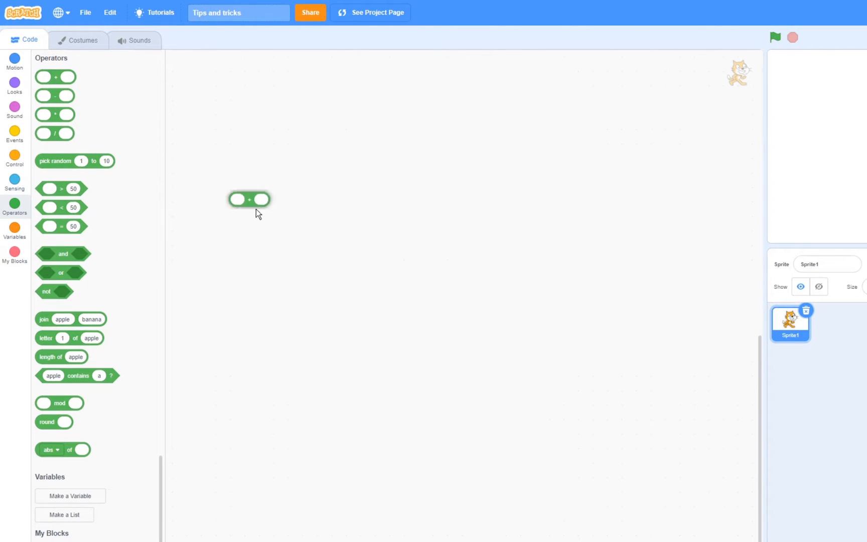
left_click_drag(249, 199, 298, 256)
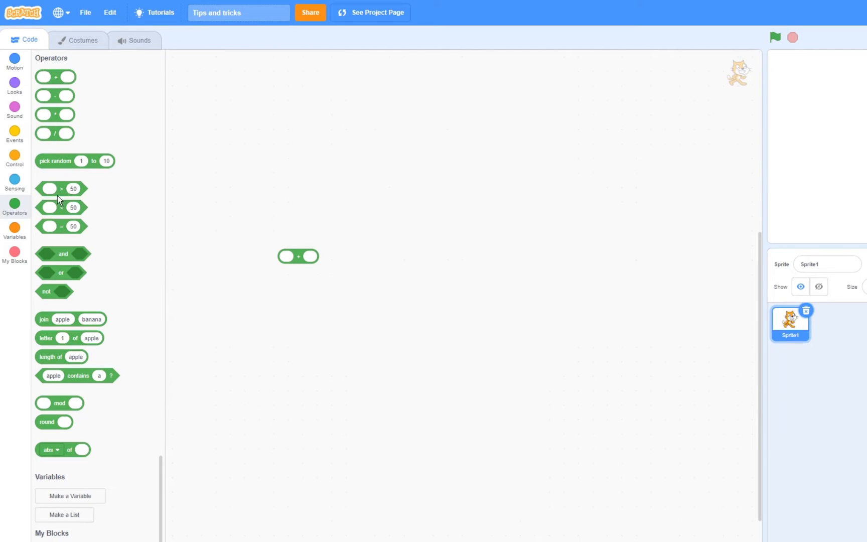
left_click_drag(60, 207, 343, 264)
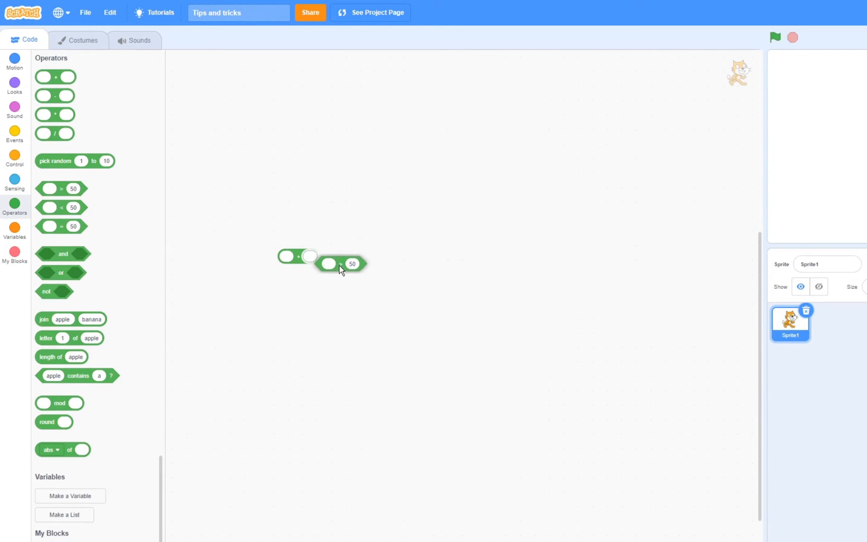
left_click_drag(352, 264, 317, 258)
type("1")
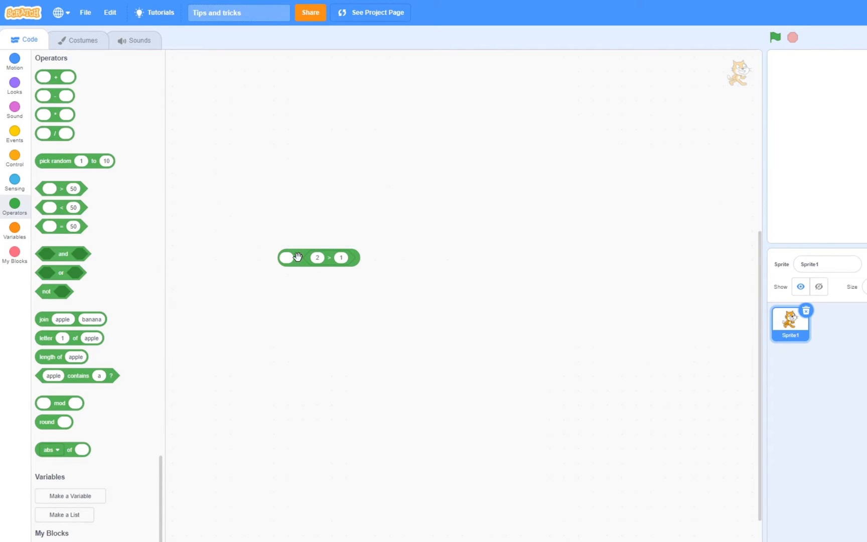
left_click(341, 257)
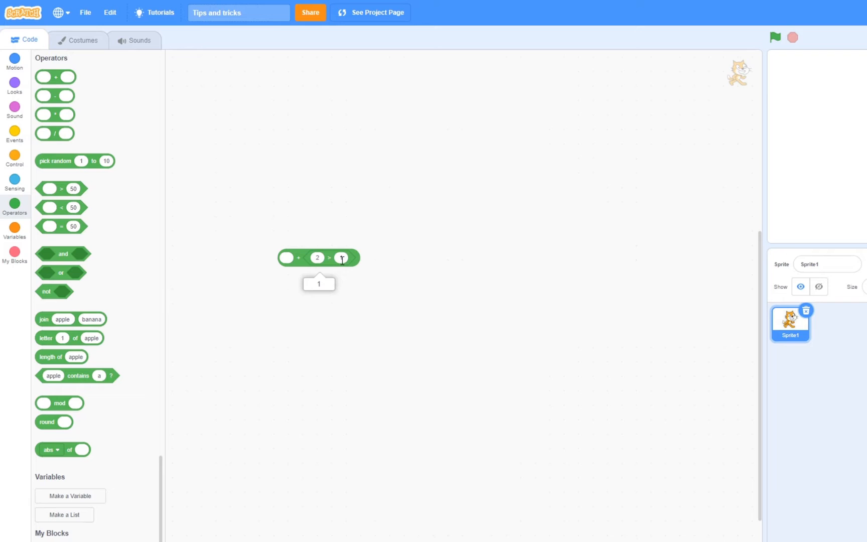
left_click(317, 257)
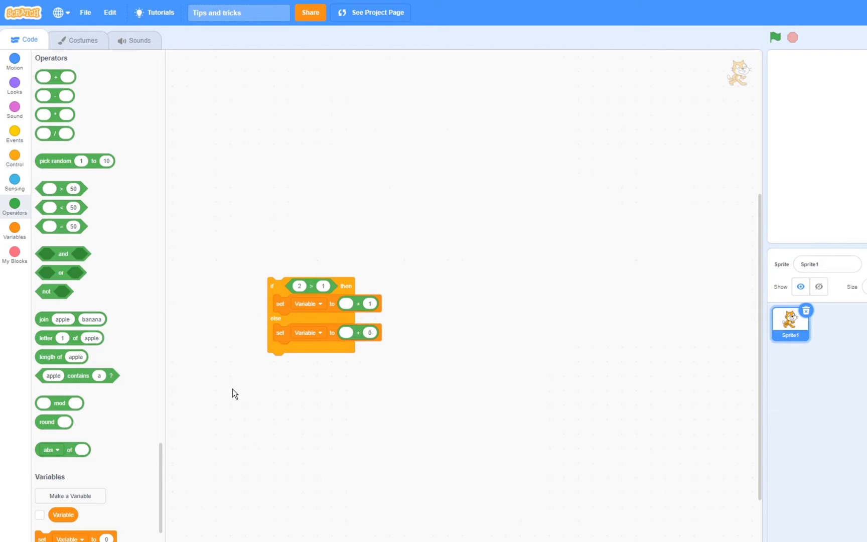
left_click(15, 159)
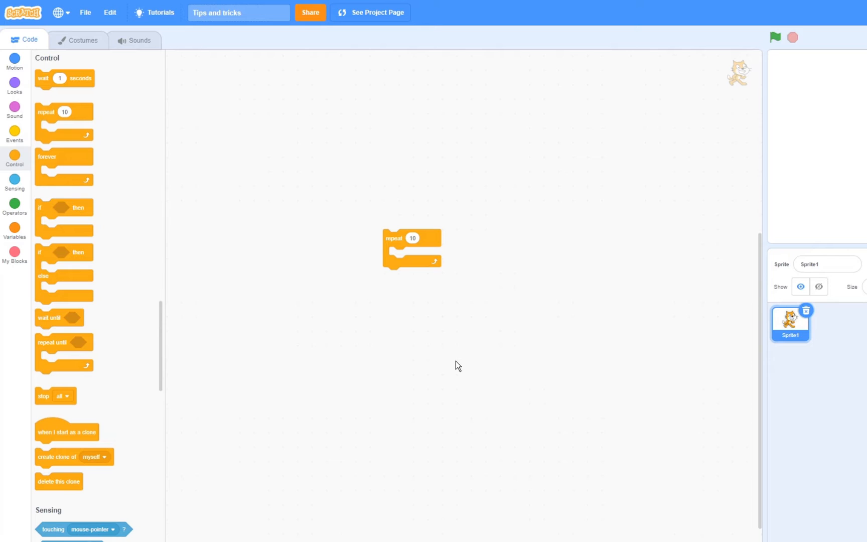
mouse_move(454, 297)
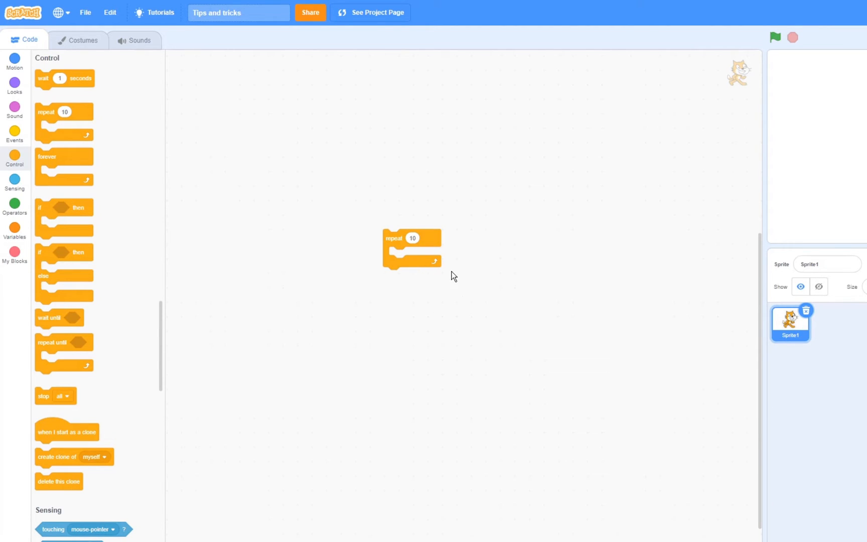
mouse_move(415, 237)
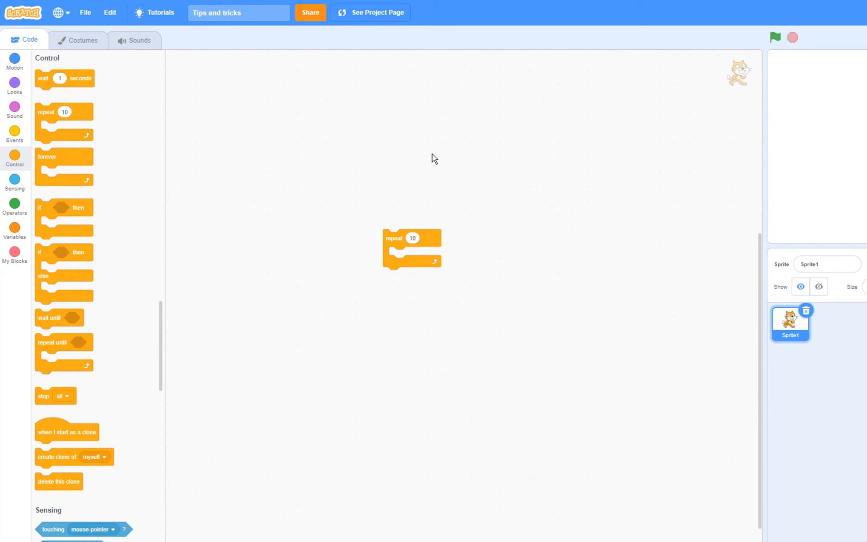
mouse_move(404, 259)
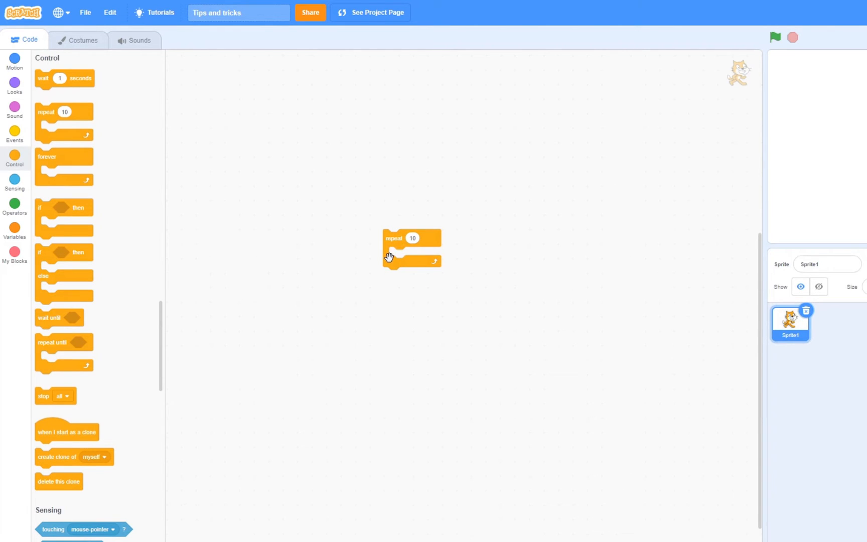
mouse_move(402, 282)
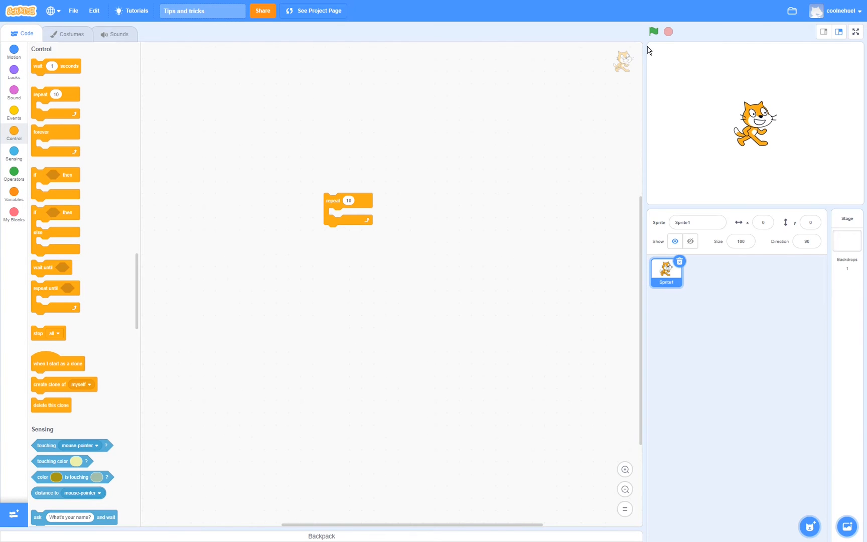
- Run the project, then show the empty My Blocks category
left_click(654, 31)
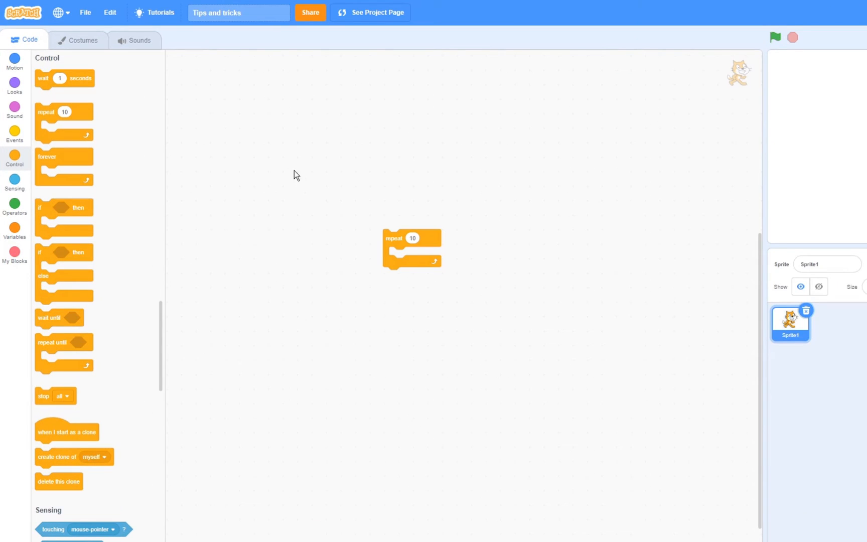
left_click(15, 255)
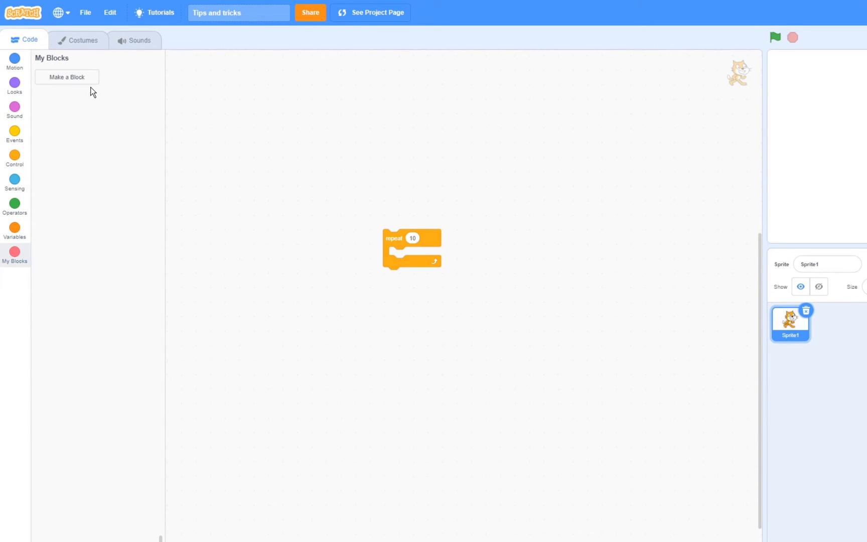
- Make a custom block named 'Repeat' with Run without screen refresh ticked
left_click(67, 77)
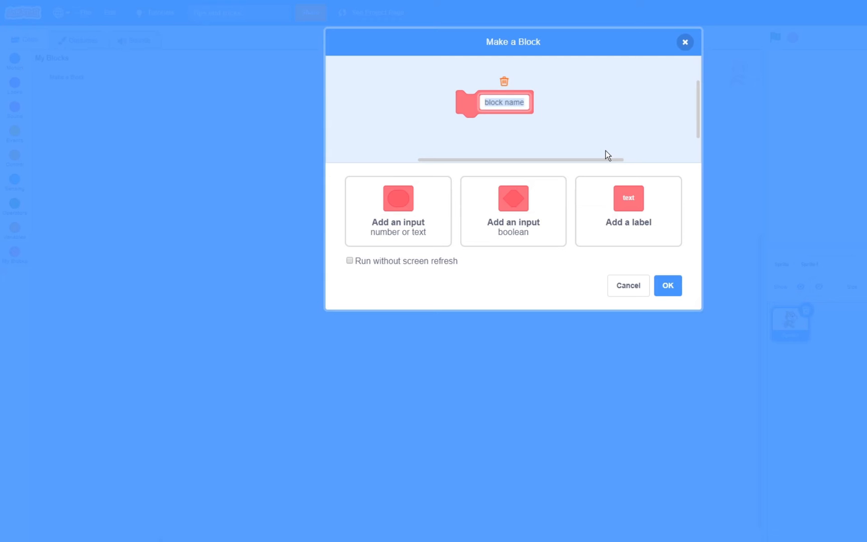
type("Repeat")
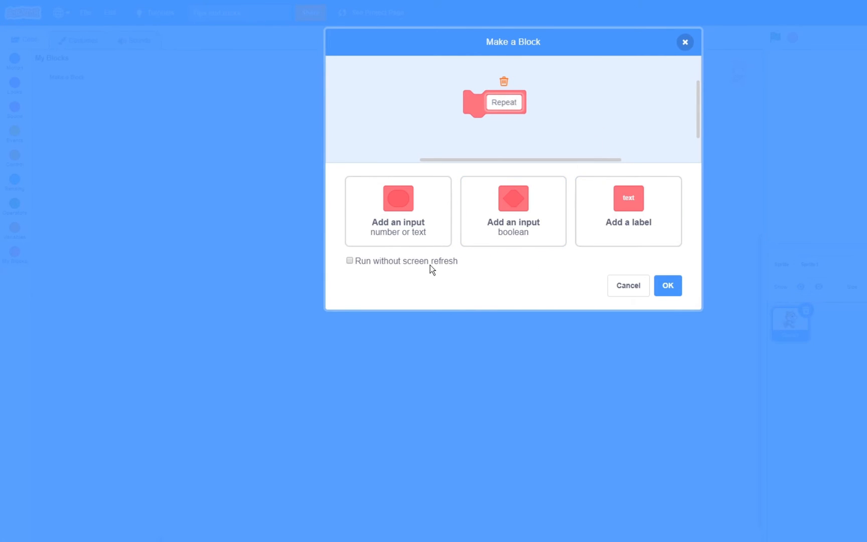
left_click(350, 261)
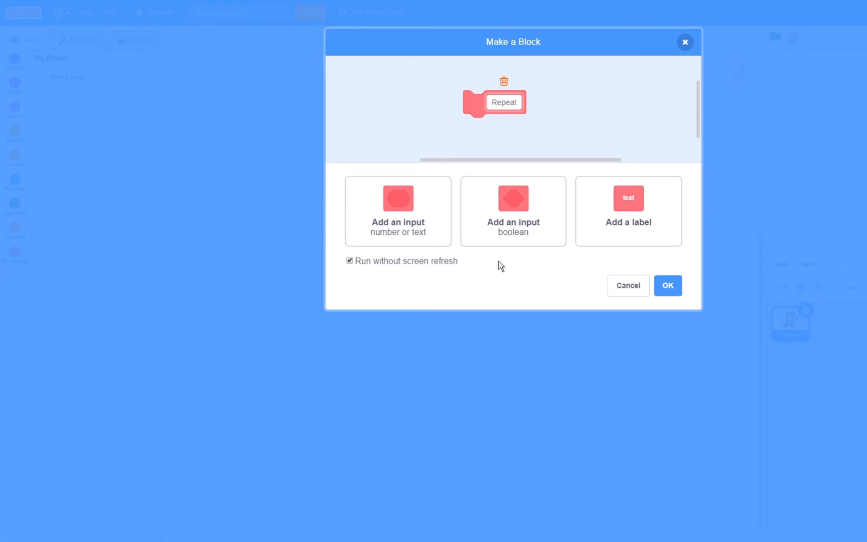
left_click(667, 286)
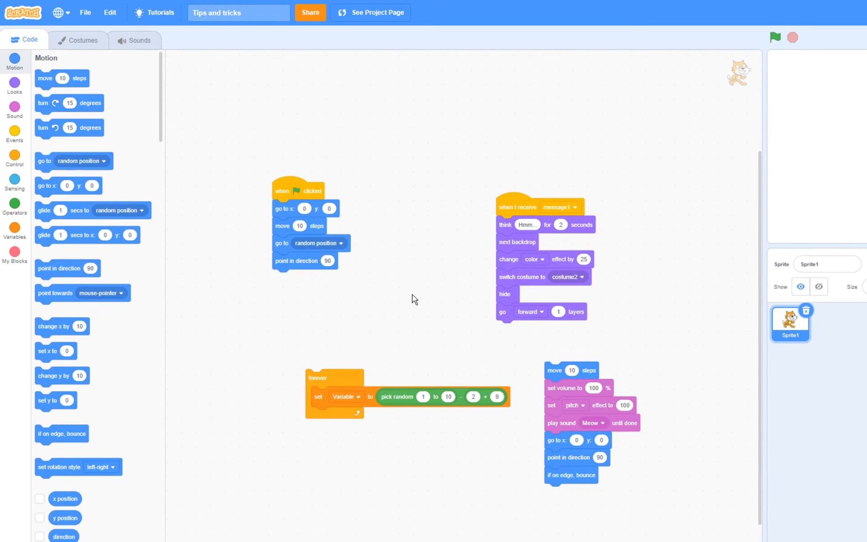
- Delete all 24 blocks from the code area via its right-click menu
right_click(414, 299)
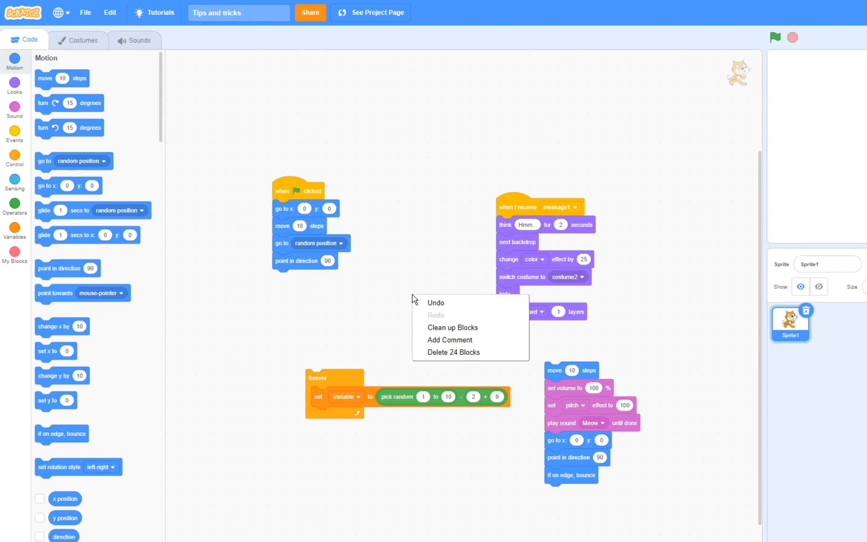
left_click(452, 327)
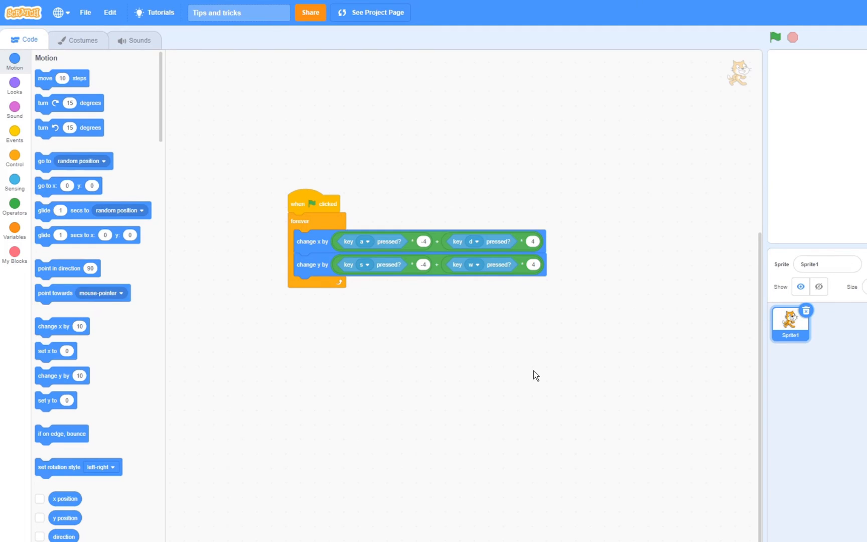
mouse_move(517, 372)
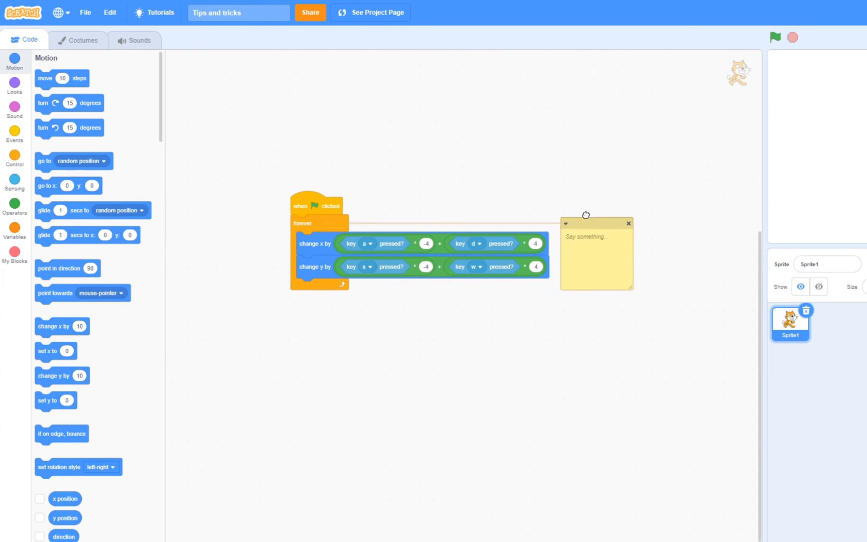
- Drag the comment above the movement script and type 'Movement' into it
left_click_drag(597, 223, 449, 151)
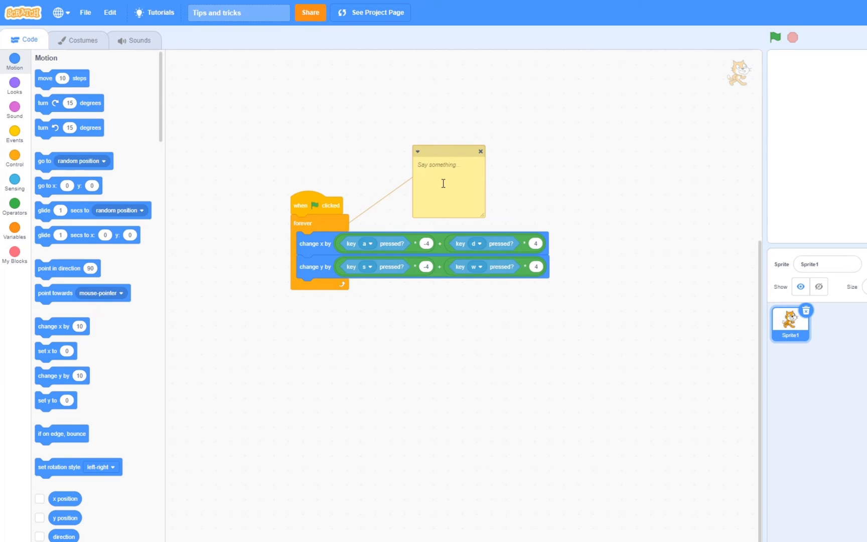
type("Movement")
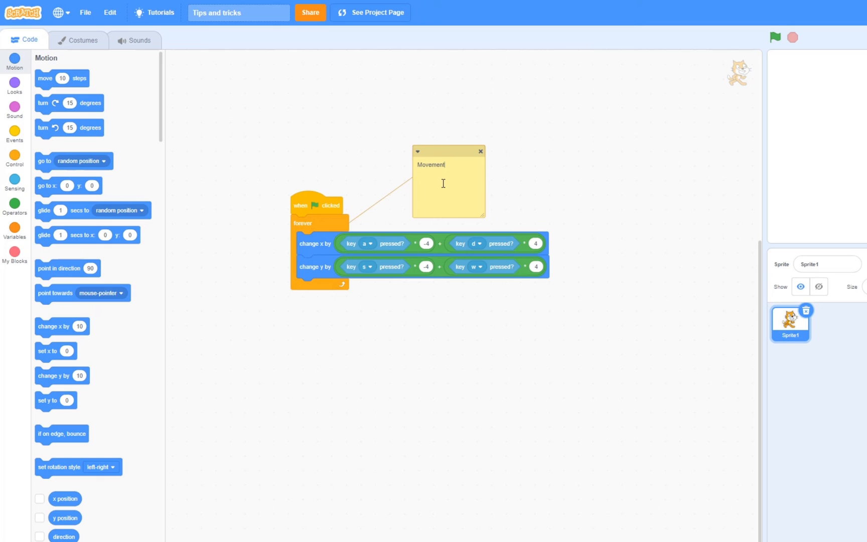